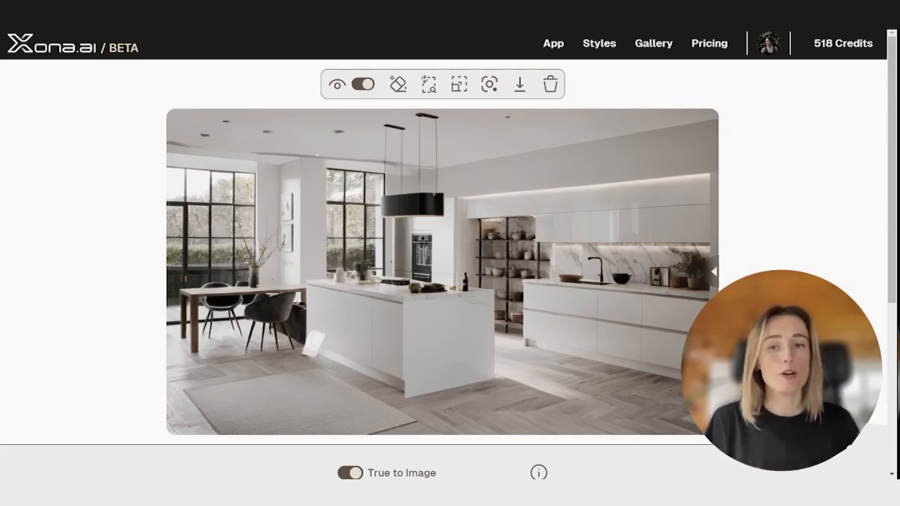
{"action": "mouse_move", "coordinate": [428, 84]}
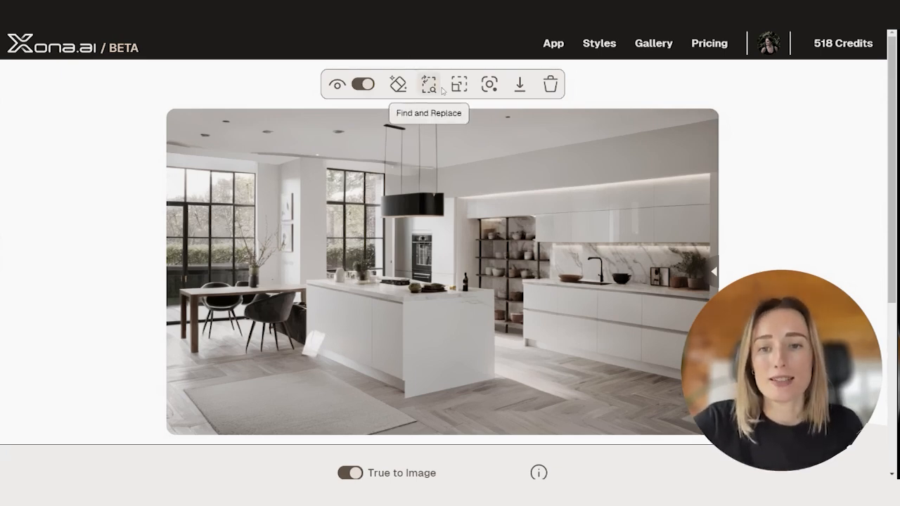
Launch the Find and Replace tool on the generated white kitchen render.
{"action": "left_click", "coordinate": [427, 84]}
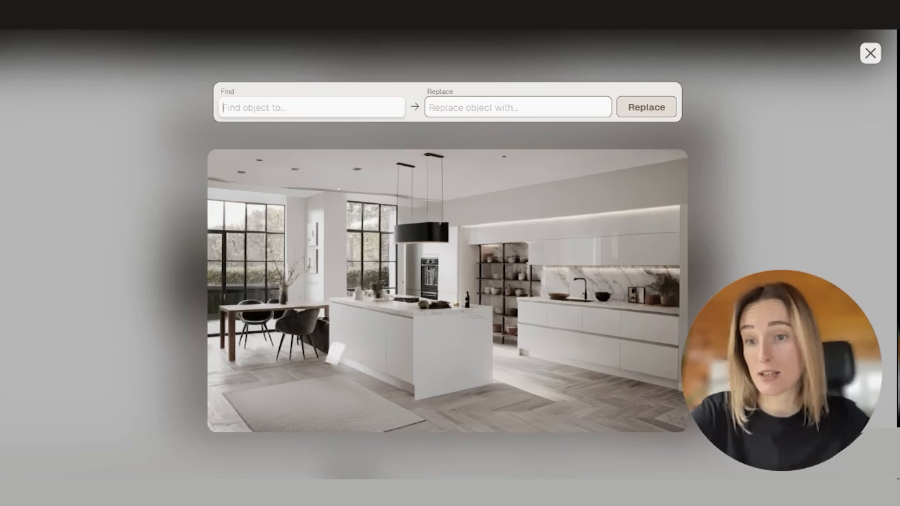
Replace 'timber flooring' with 'black timber flooring' so the render gets a dark floor.
{"action": "type", "text": "timber"}
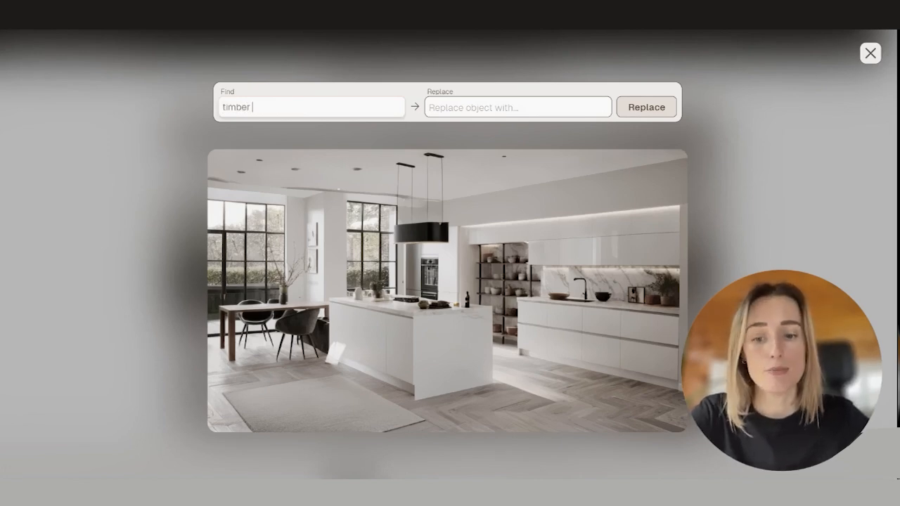
{"action": "type", "text": "flooring"}
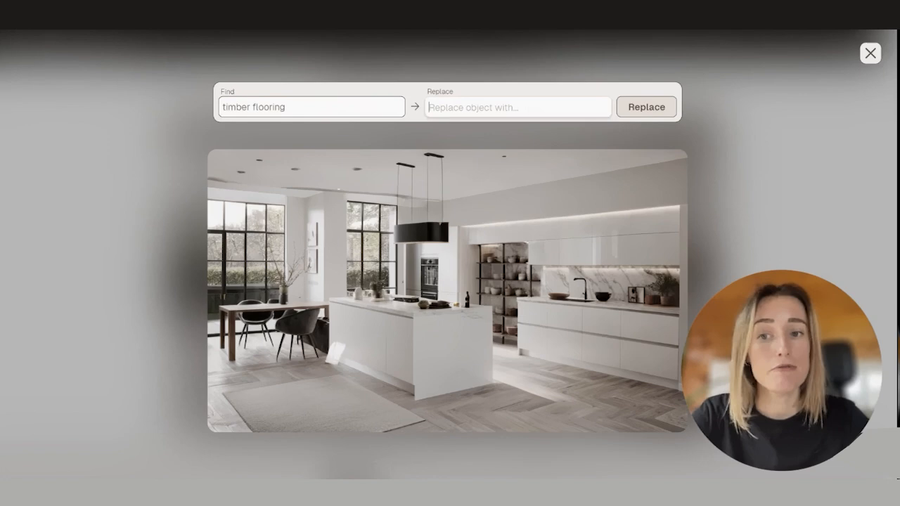
{"action": "type", "text": "black timber f"}
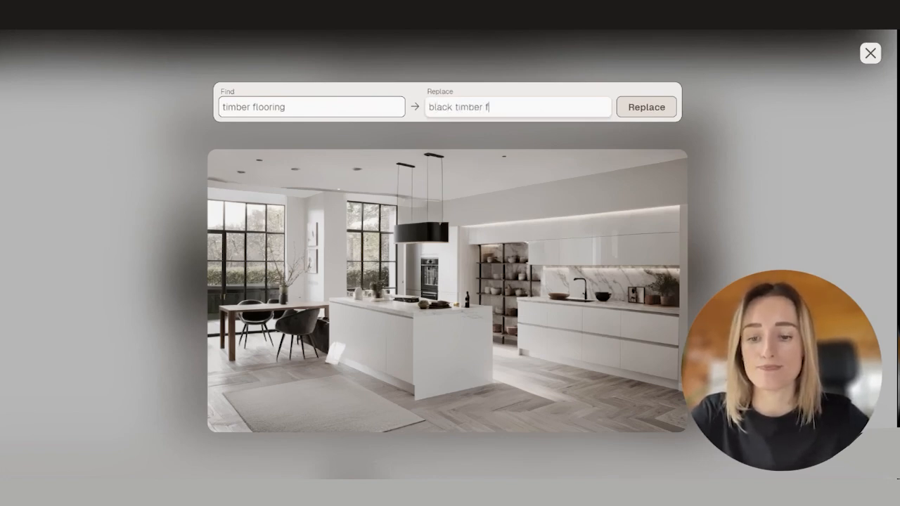
{"action": "type", "text": "looring"}
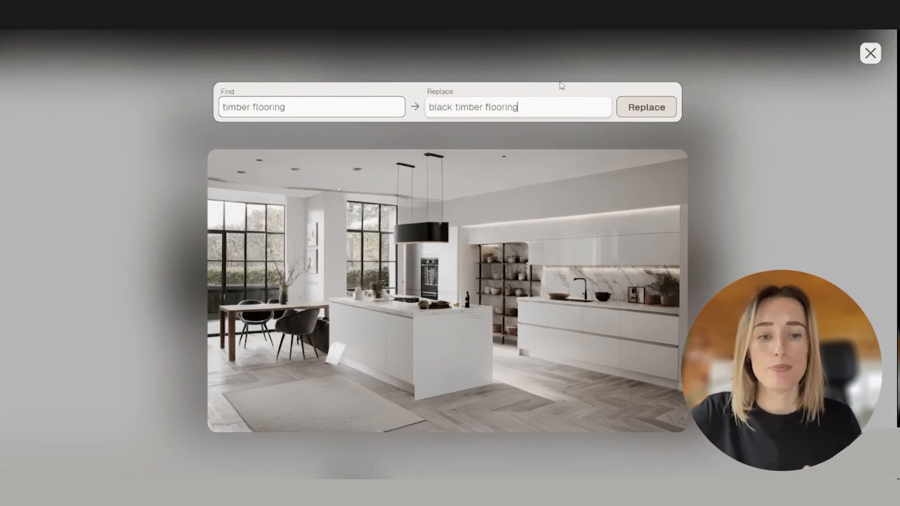
{"action": "left_click", "coordinate": [644, 107]}
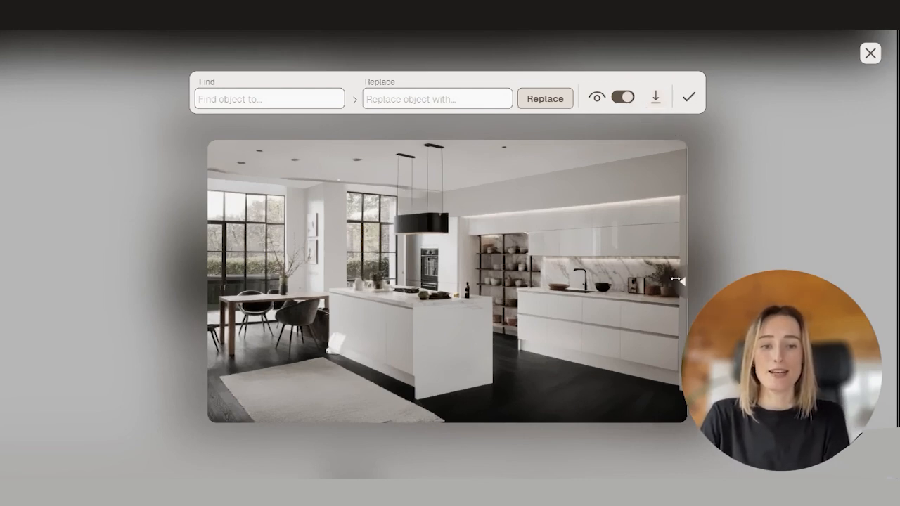
{"action": "left_click_drag", "start_coordinate": [675, 281], "coordinate": [391, 282]}
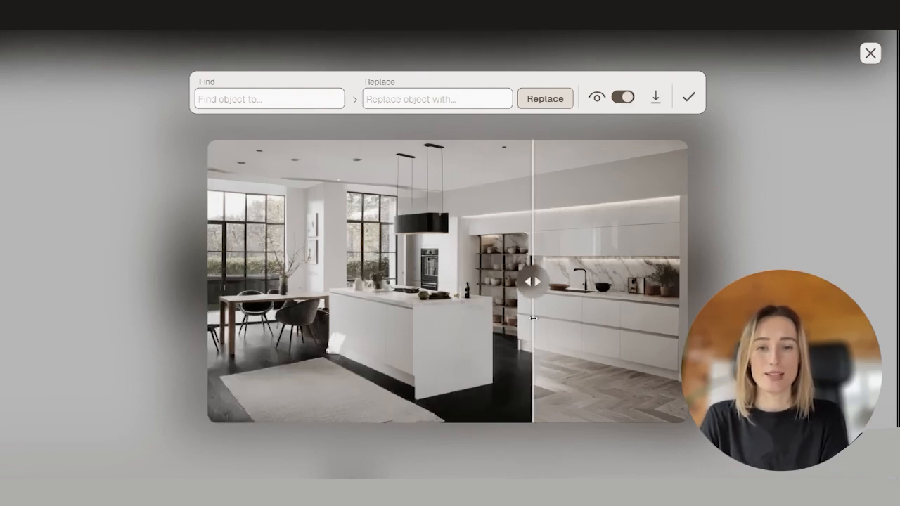
{"action": "left_click_drag", "start_coordinate": [533, 279], "coordinate": [557, 280]}
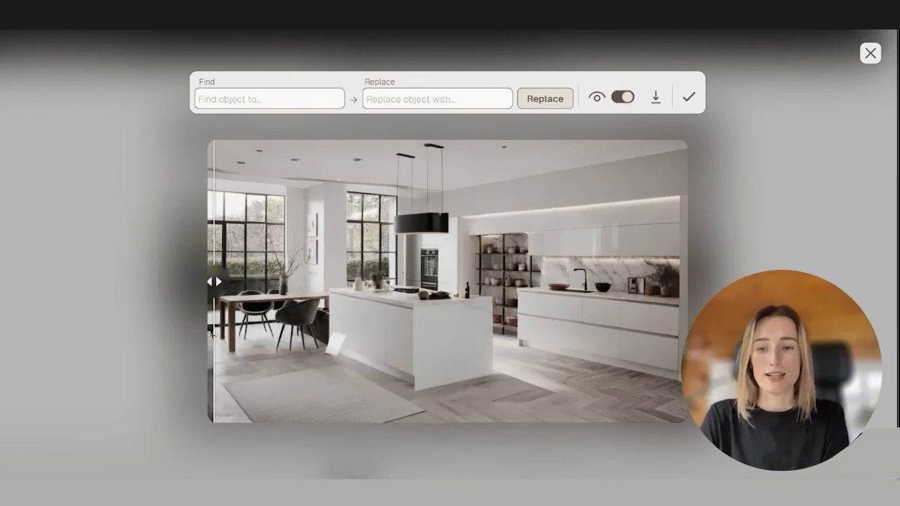
{"action": "left_click_drag", "start_coordinate": [218, 281], "coordinate": [484, 281]}
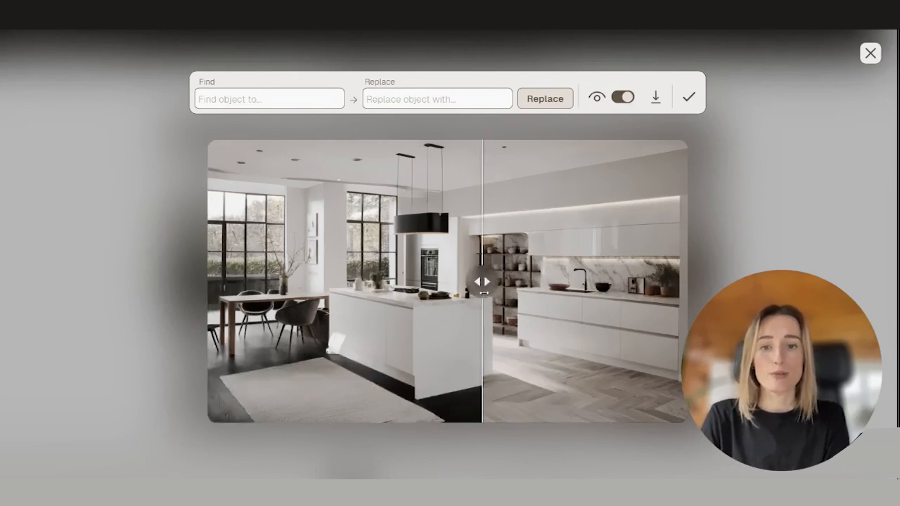
{"action": "left_click_drag", "start_coordinate": [483, 281], "coordinate": [682, 280]}
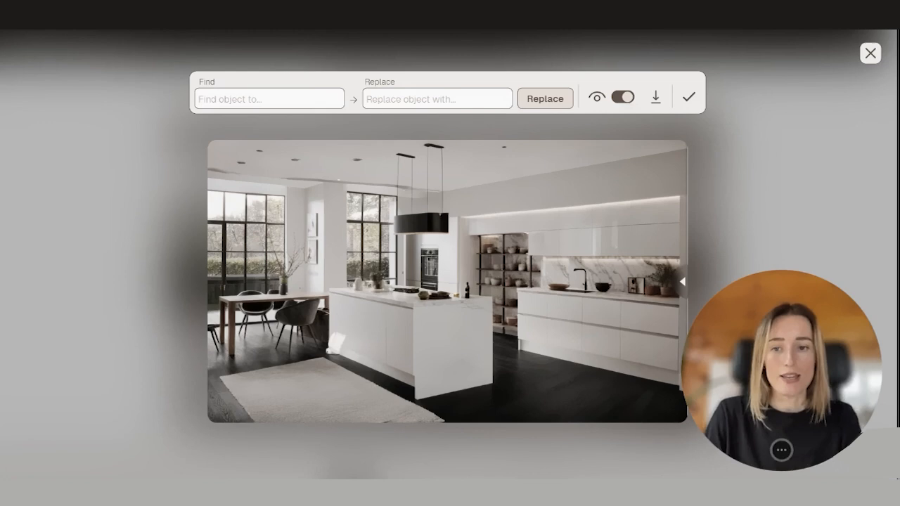
{"action": "mouse_move", "coordinate": [239, 139]}
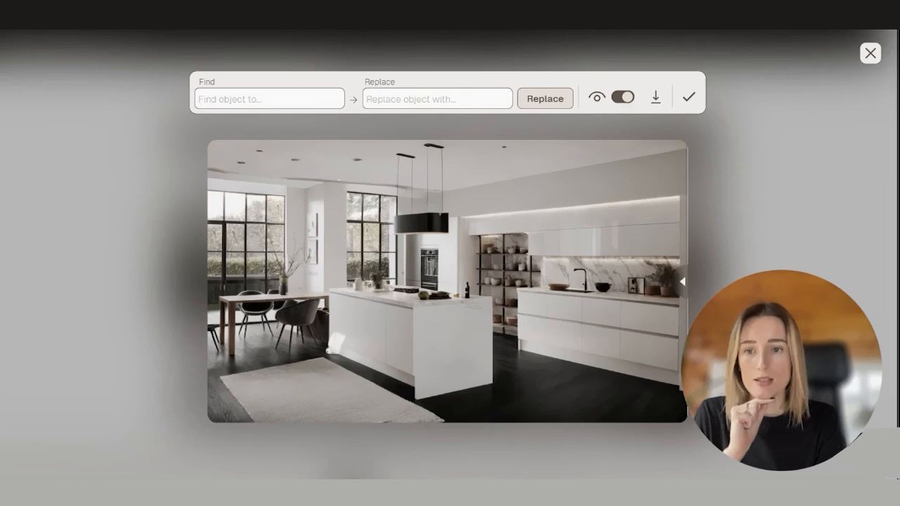
Replace 'black lamp' with 'gold lamp' so gold pendants hang over the island.
{"action": "type", "text": "b"}
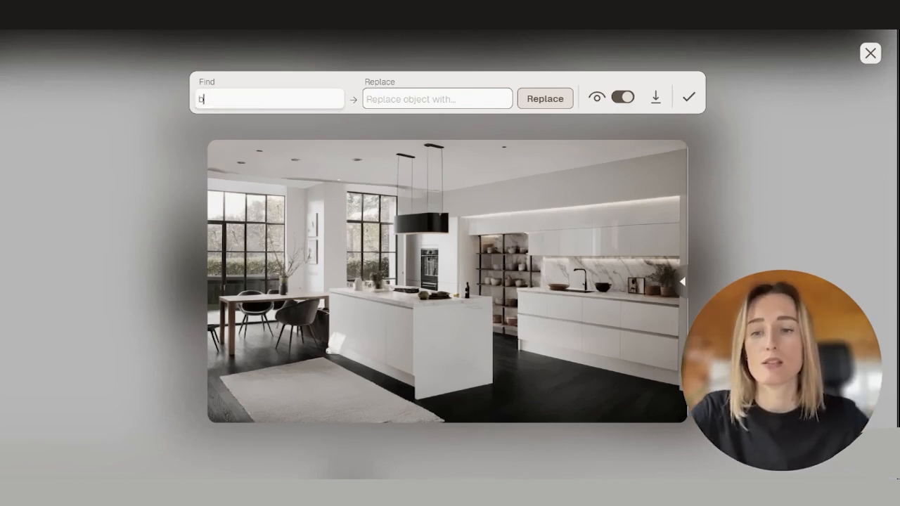
{"action": "type", "text": "black lamp"}
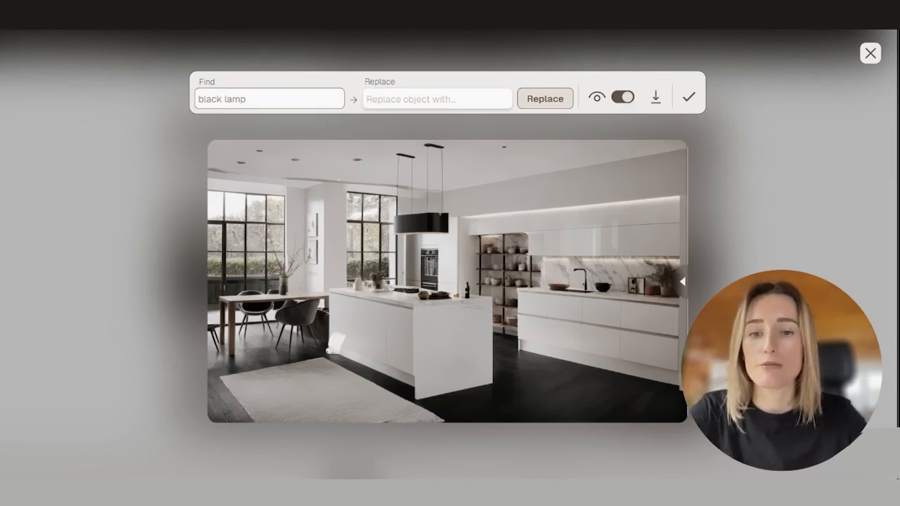
{"action": "type", "text": "gold"}
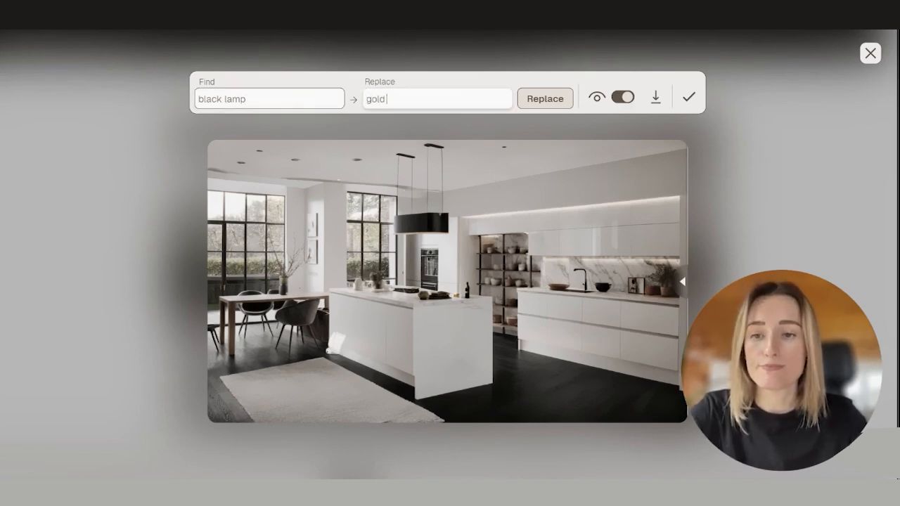
{"action": "type", "text": "lam"}
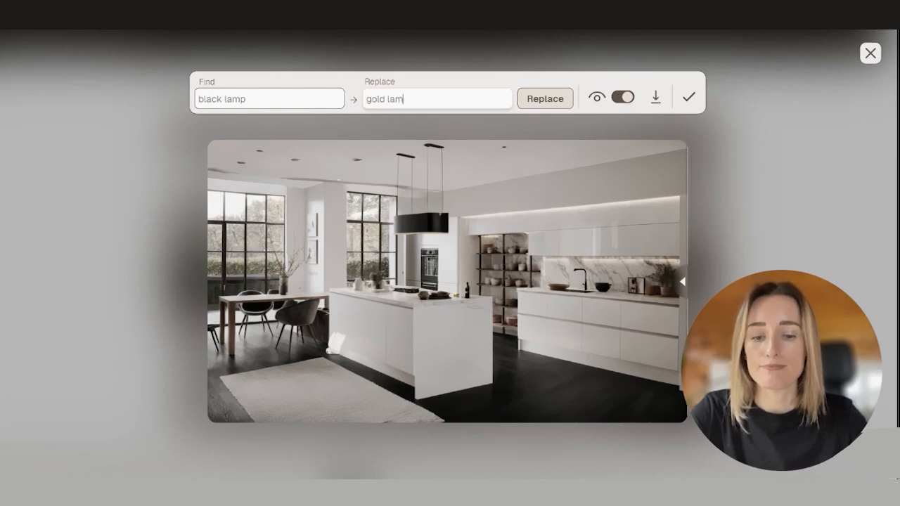
{"action": "type", "text": "p"}
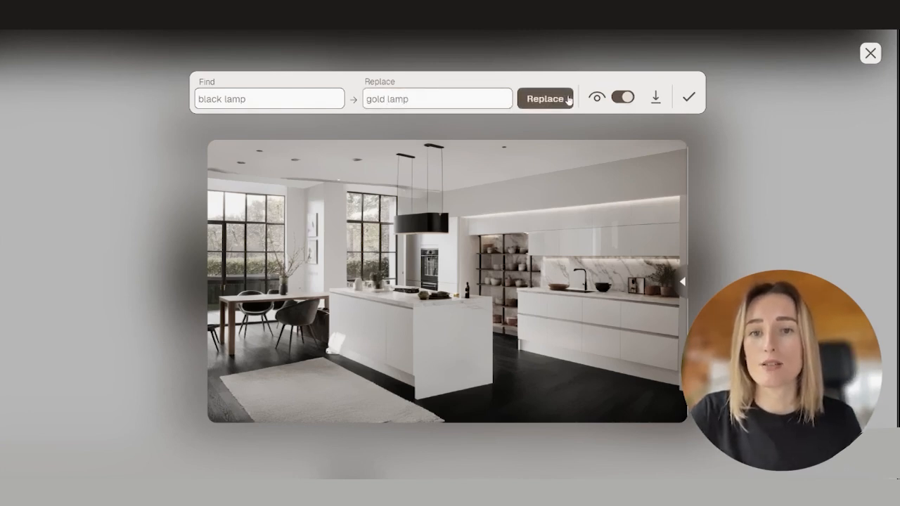
{"action": "left_click", "coordinate": [546, 99]}
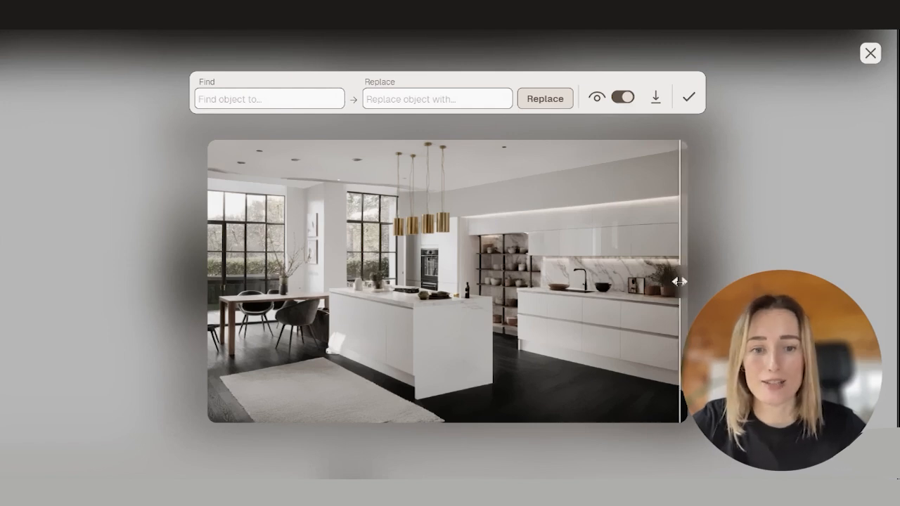
{"action": "left_click_drag", "start_coordinate": [678, 281], "coordinate": [258, 282]}
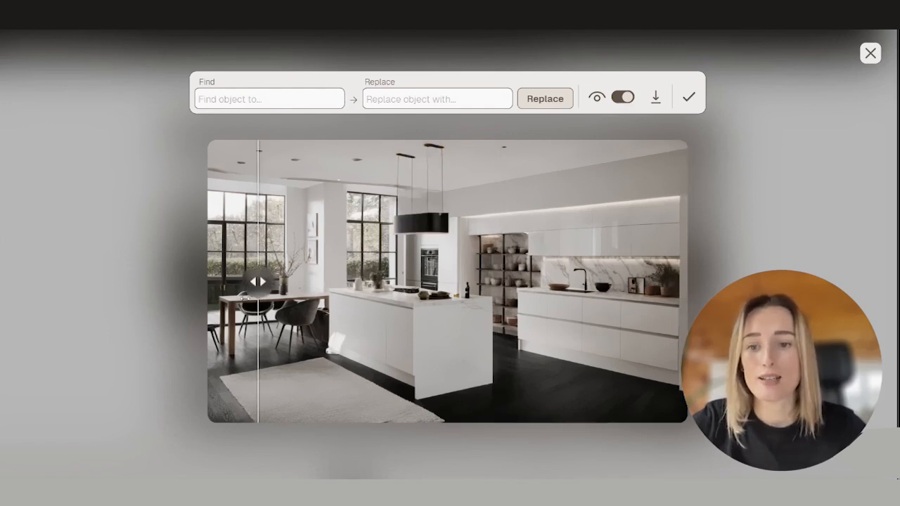
{"action": "left_click_drag", "start_coordinate": [259, 281], "coordinate": [664, 281]}
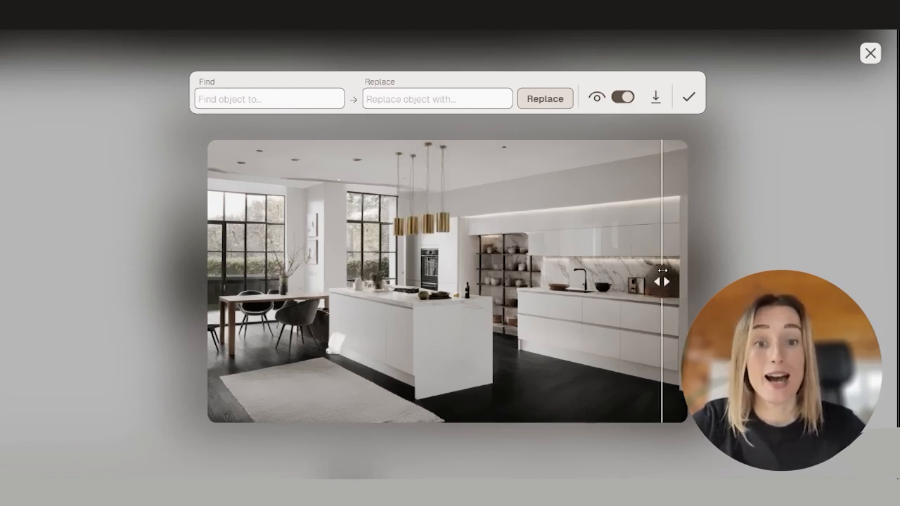